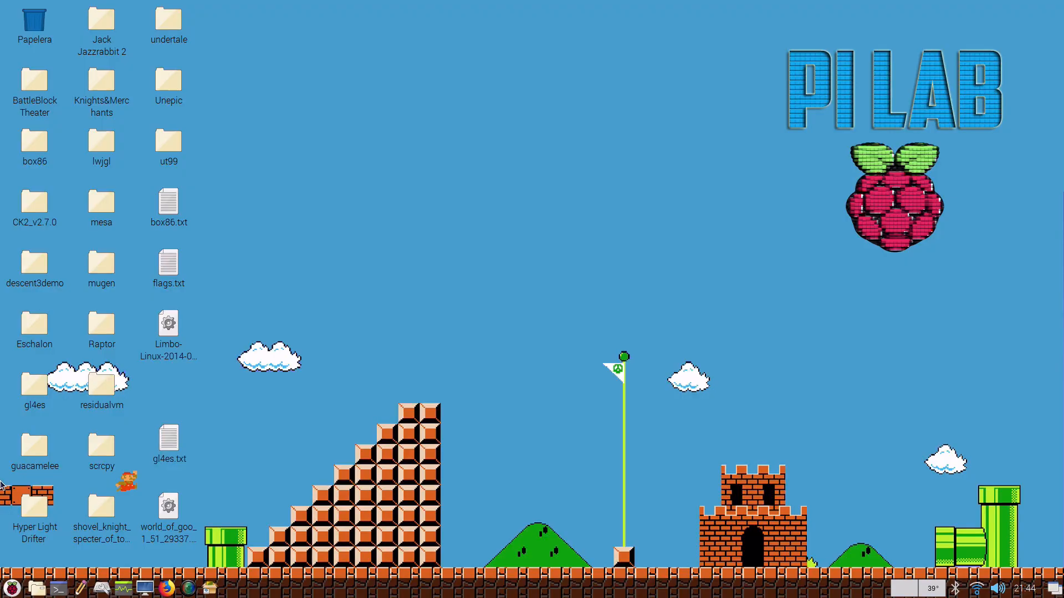
{"action": "mouse_move", "coordinate": [45, 566]}
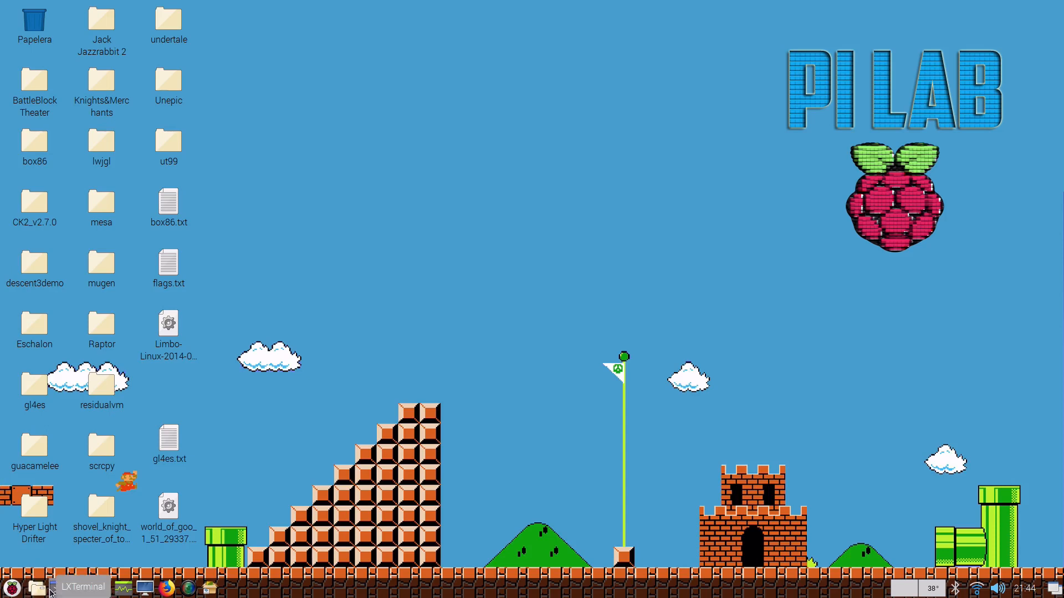
Step: In a terminal, go to Desktop, chmod +x Limbo-Linux-2014-06-18.sh, and type ./Limbo-Linux-2014-06-18.sh
{"action": "left_click", "coordinate": [85, 586]}
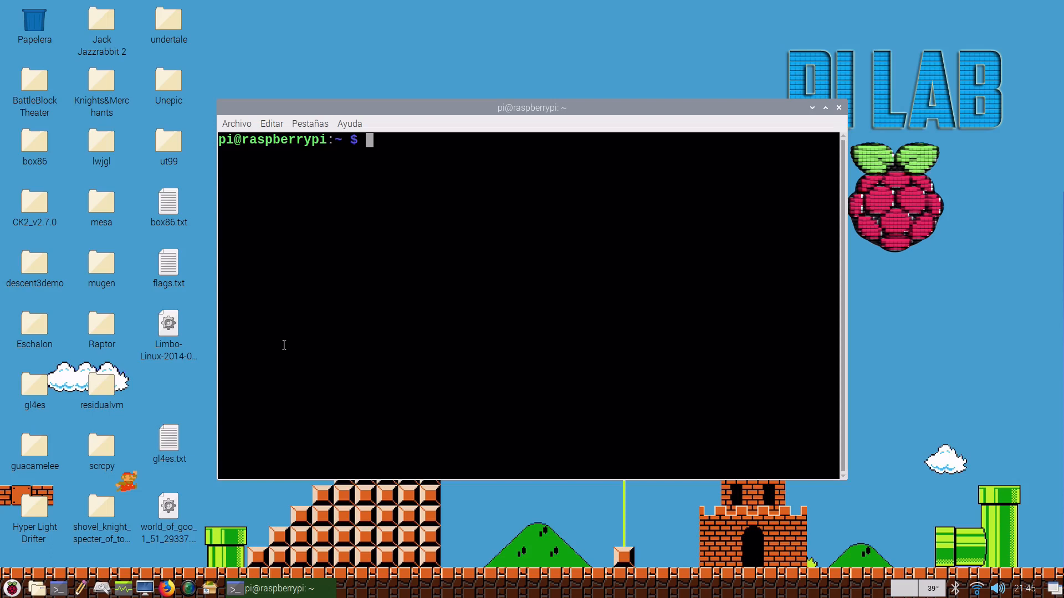
{"action": "mouse_move", "coordinate": [846, 95]}
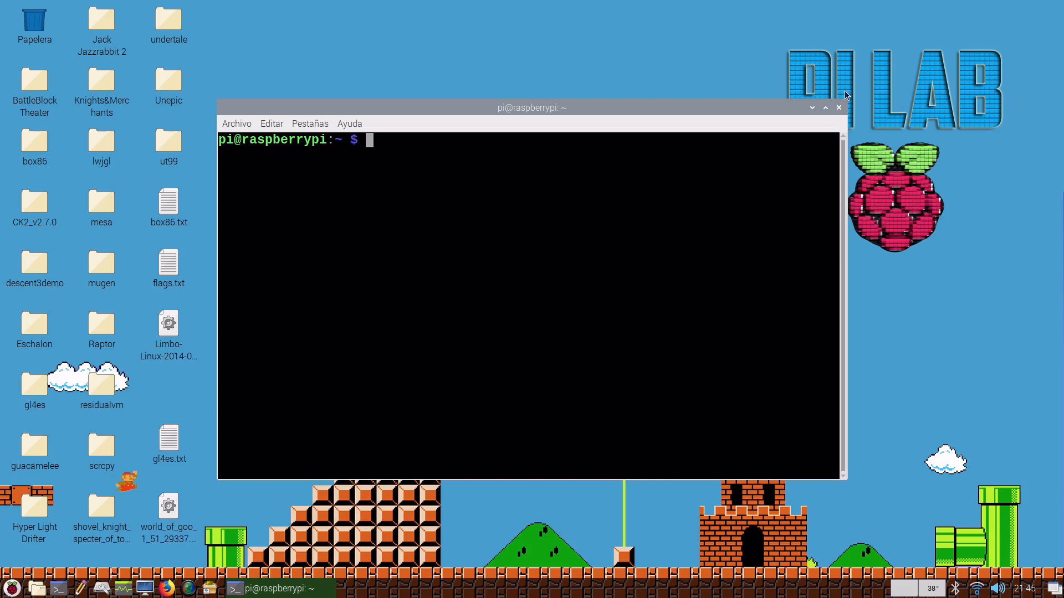
{"action": "mouse_move", "coordinate": [782, 165]}
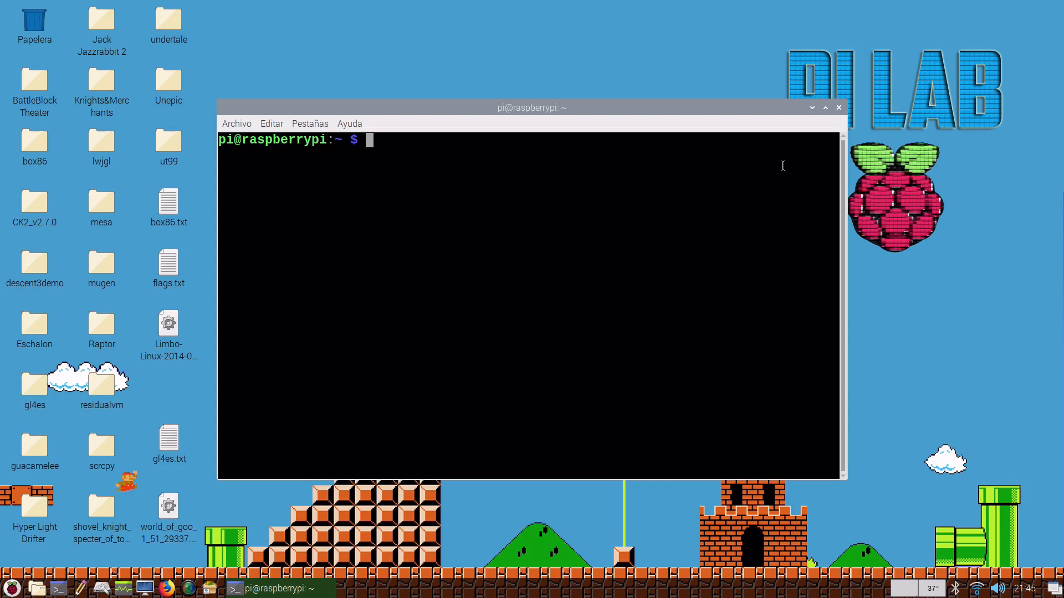
{"action": "type", "text": "cd Desktop/"}
{"action": "type", "text": "ls"}
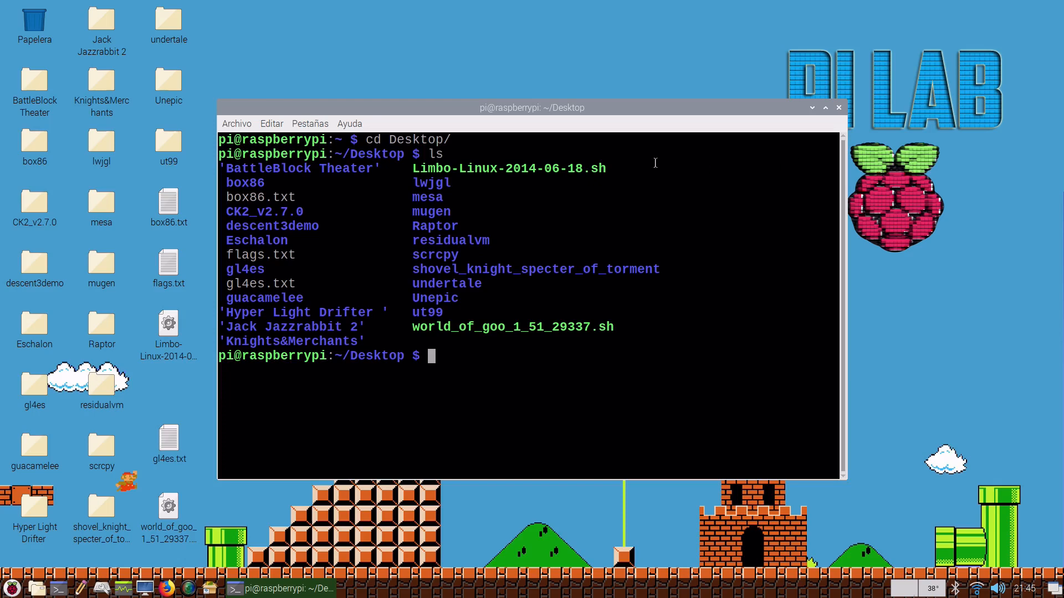
{"action": "double_click", "coordinate": [508, 169]}
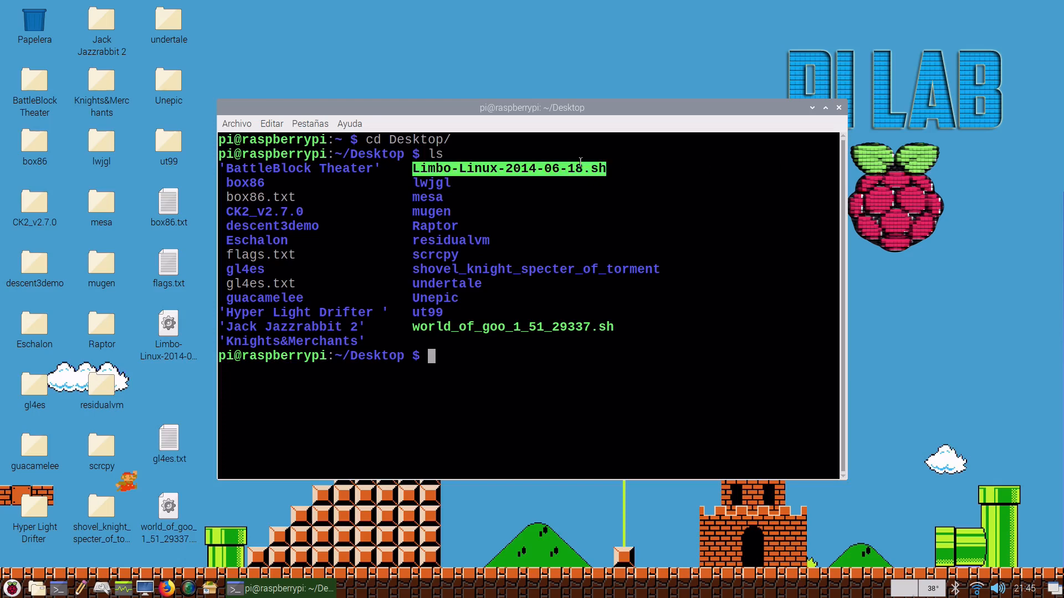
{"action": "type", "text": "sudo chmod +x"}
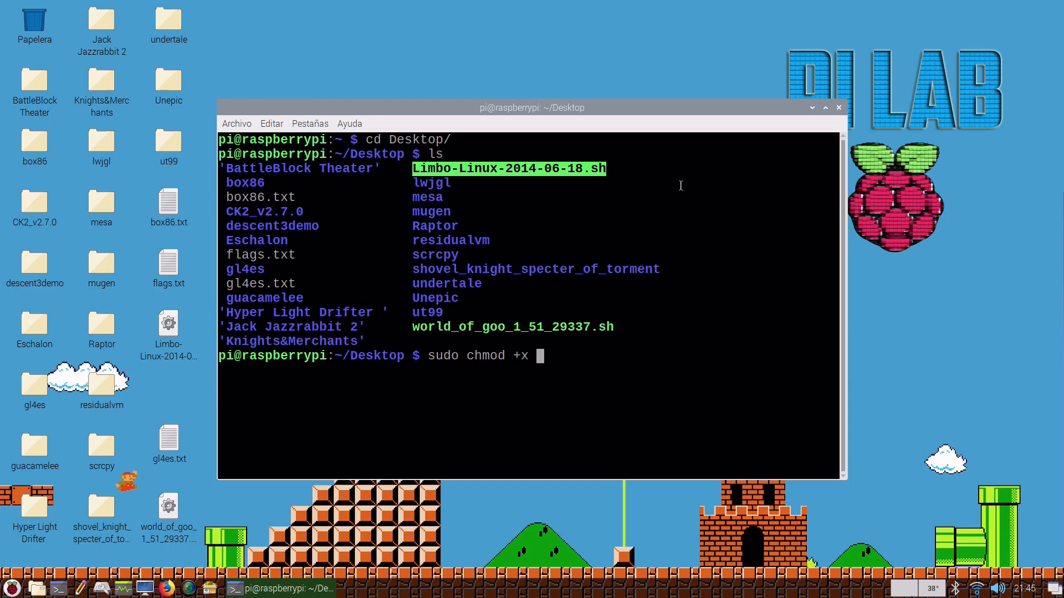
{"action": "type", "text": "Limbo-Linux-2014-06-18.sh"}
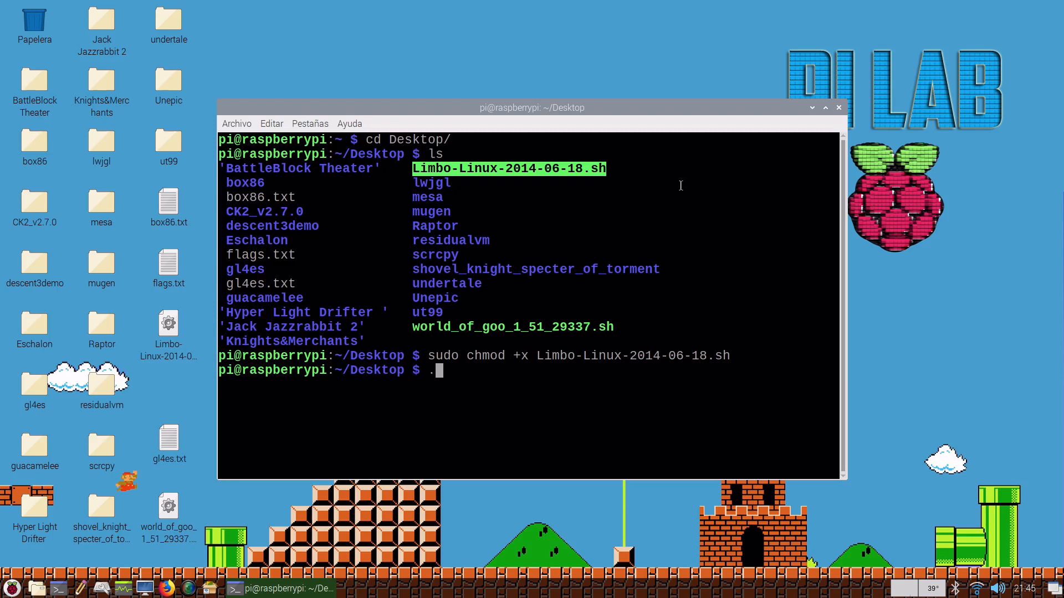
{"action": "type", "text": "/Limbo-Linux-2014-06-18.sh"}
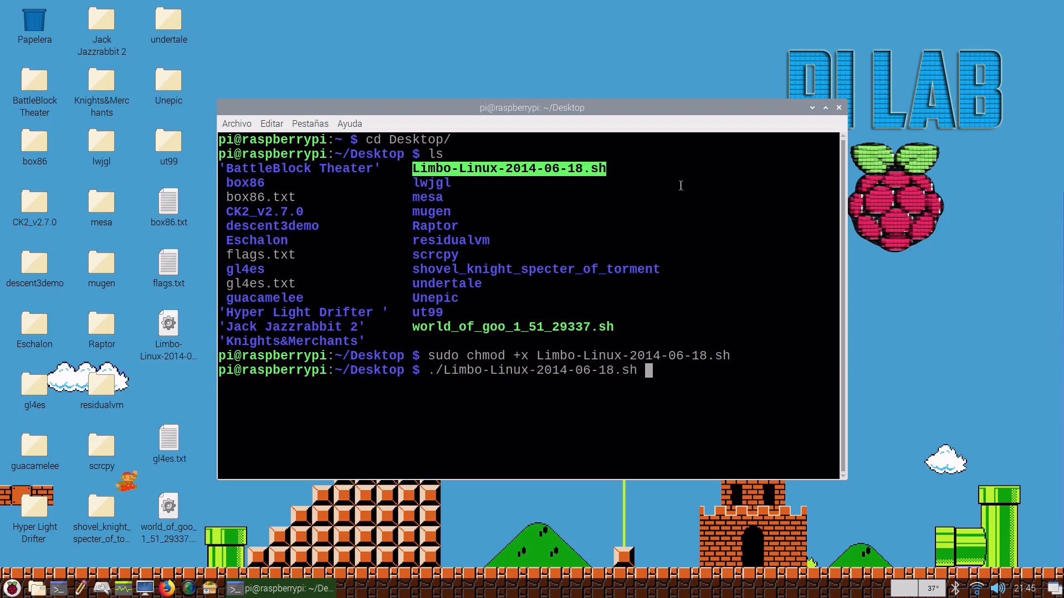
Step: Run the installer with destination /home/pi/Desktop/limbo, then click Terminar after success
{"action": "key", "text": "Return"}
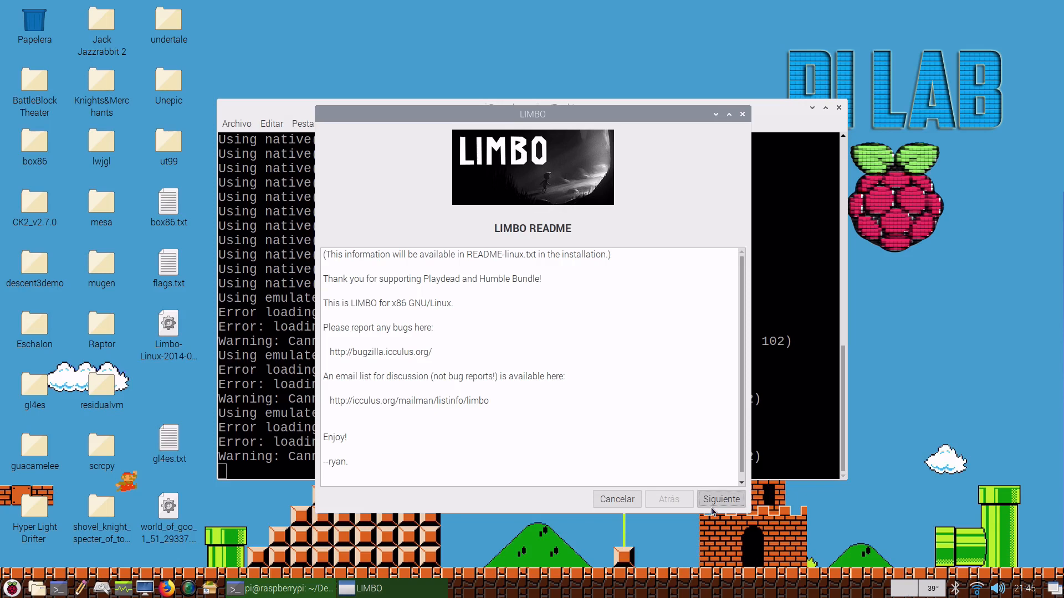
{"action": "left_click", "coordinate": [720, 498]}
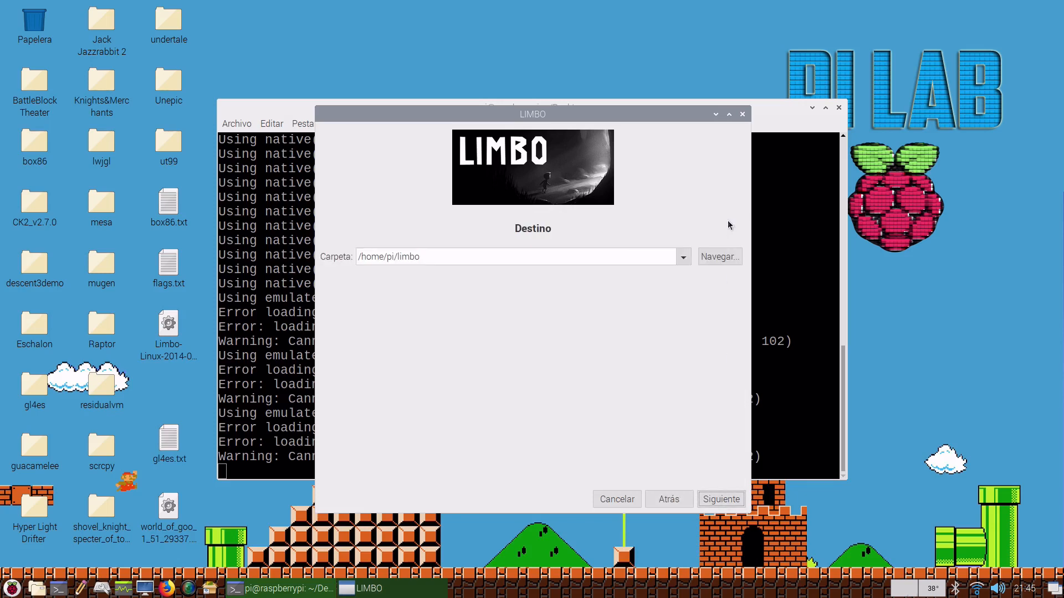
{"action": "left_click", "coordinate": [719, 257]}
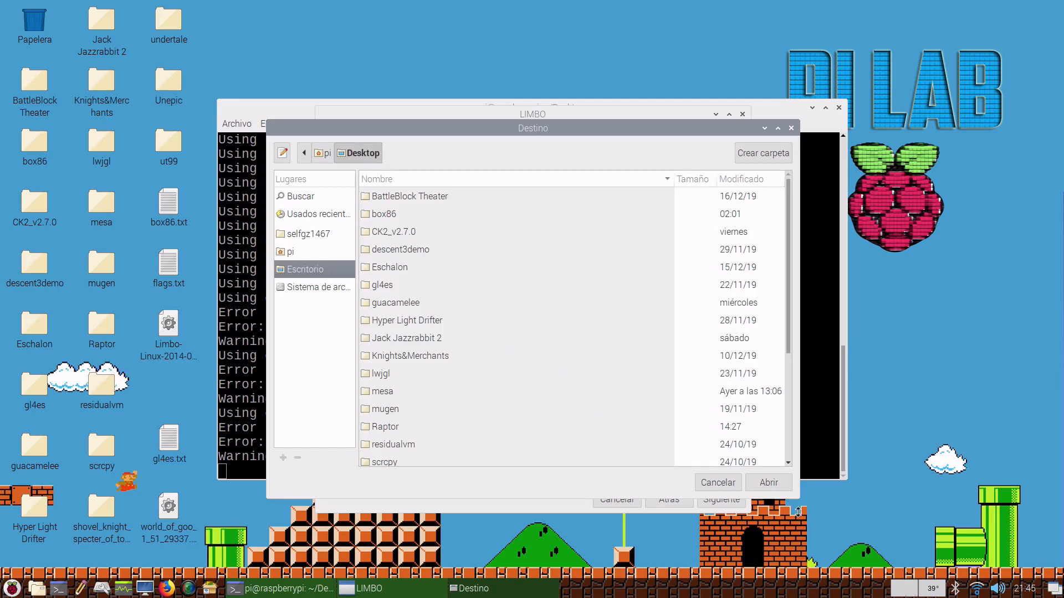
{"action": "left_click", "coordinate": [768, 482]}
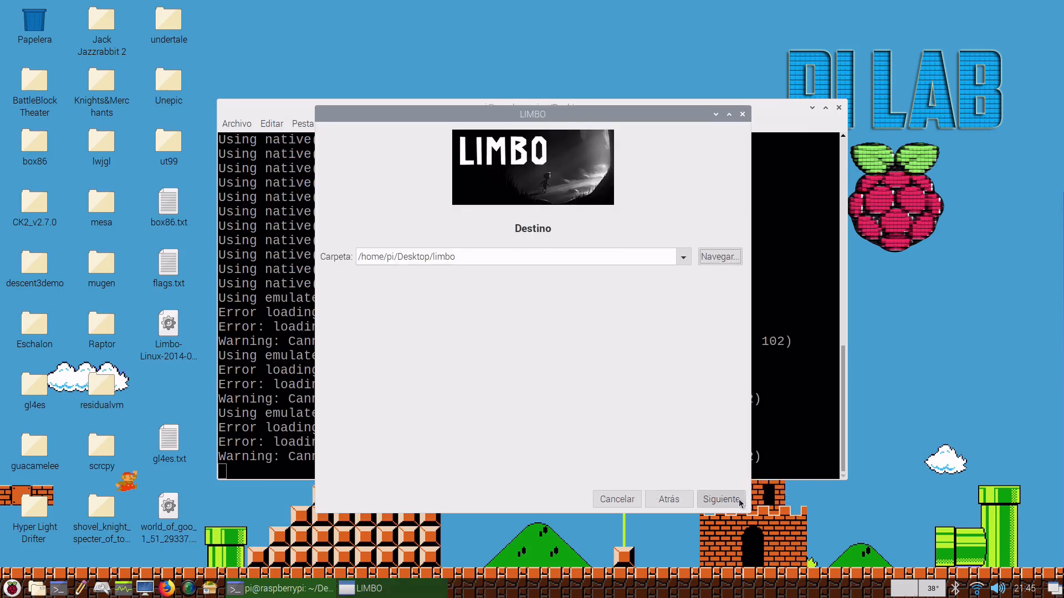
{"action": "left_click", "coordinate": [721, 499]}
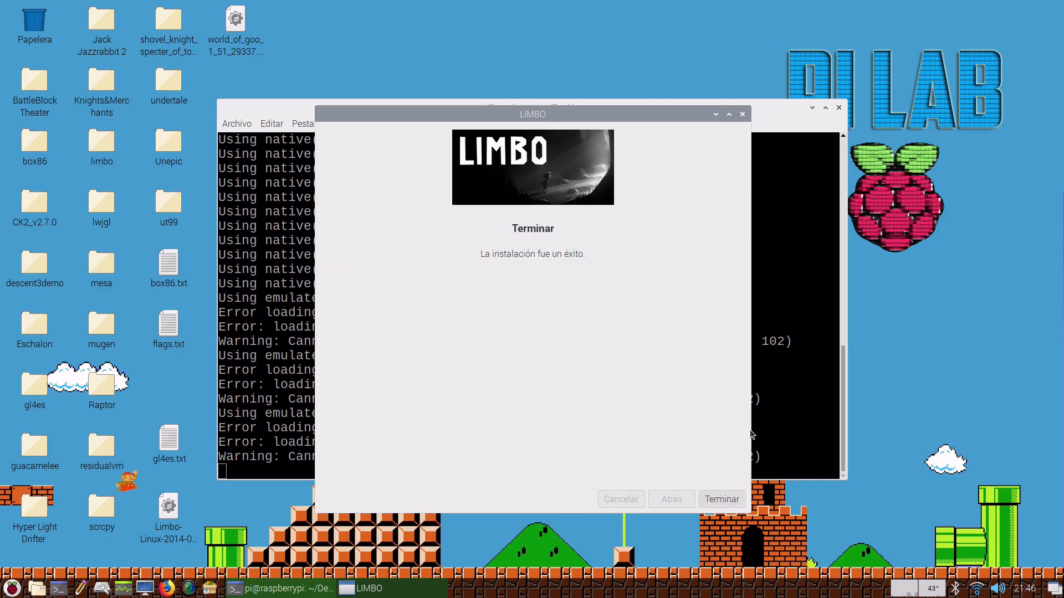
{"action": "left_click", "coordinate": [721, 498]}
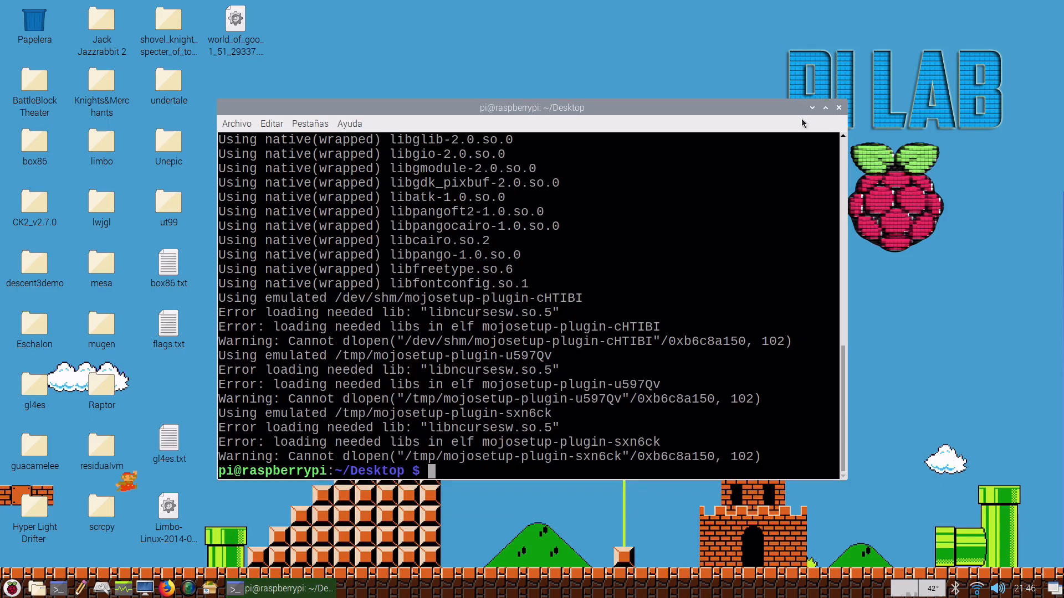
Step: Close LXTerminal and launch LIMBO from the Raspberry menu's Juegos list
{"action": "left_click", "coordinate": [825, 107]}
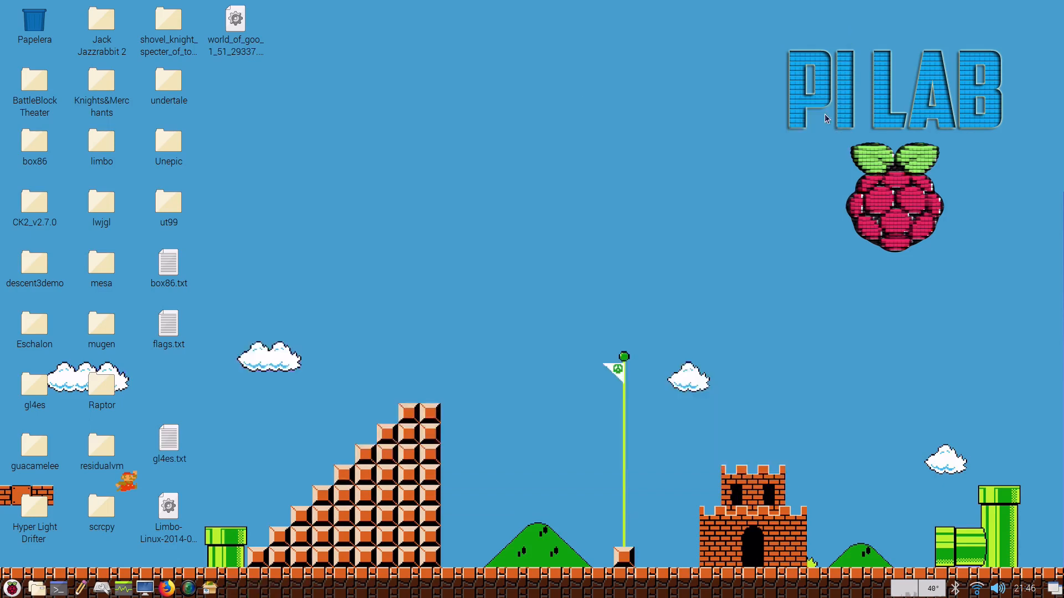
{"action": "left_click", "coordinate": [12, 587]}
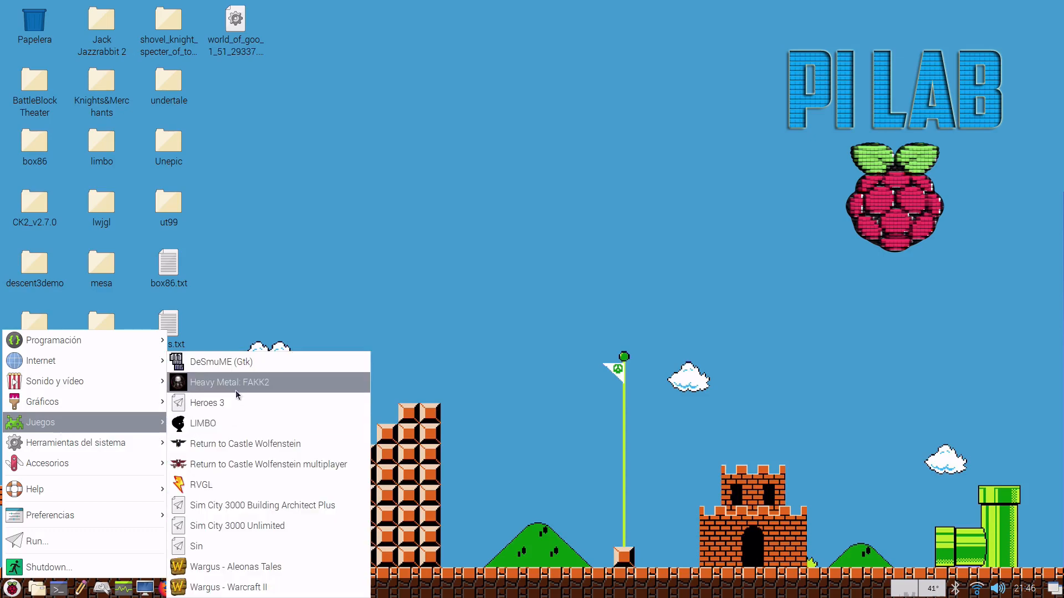
{"action": "left_click", "coordinate": [203, 423]}
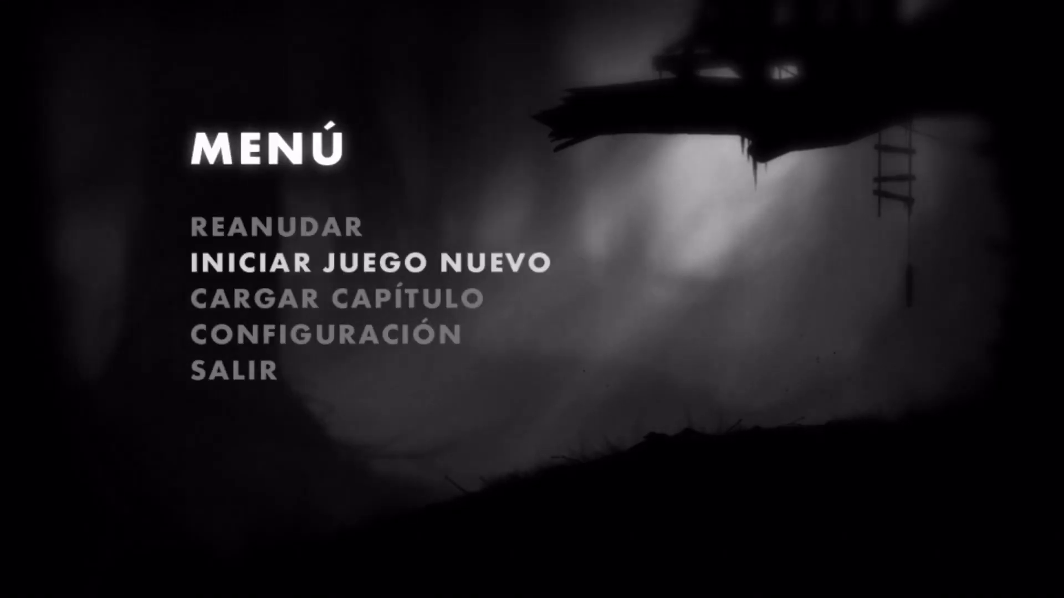
Step: Choose Iniciar Juego Nuevo from LIMBO's main menu
{"action": "left_click", "coordinate": [372, 262]}
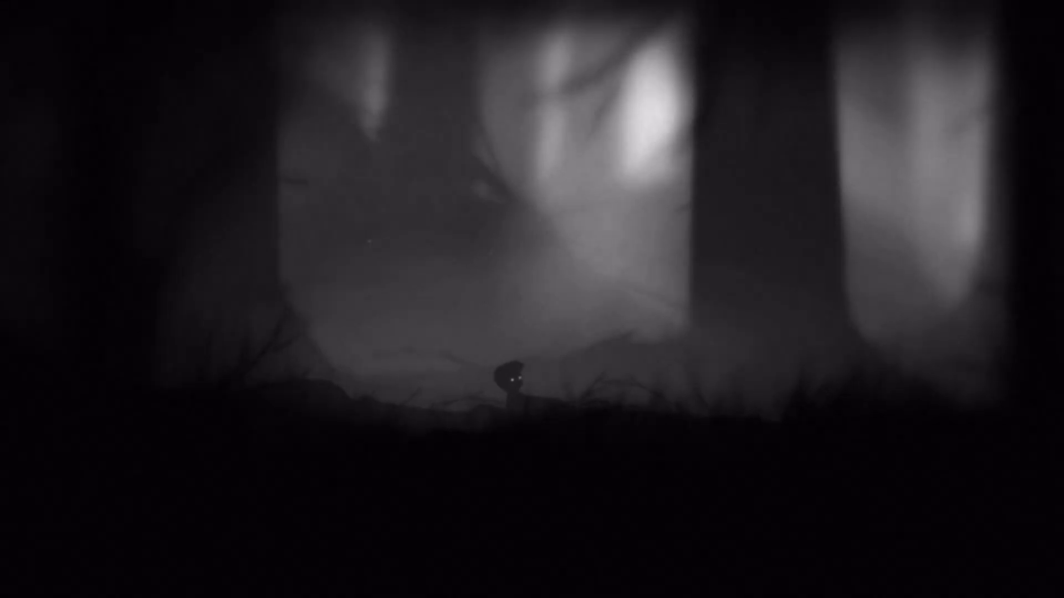